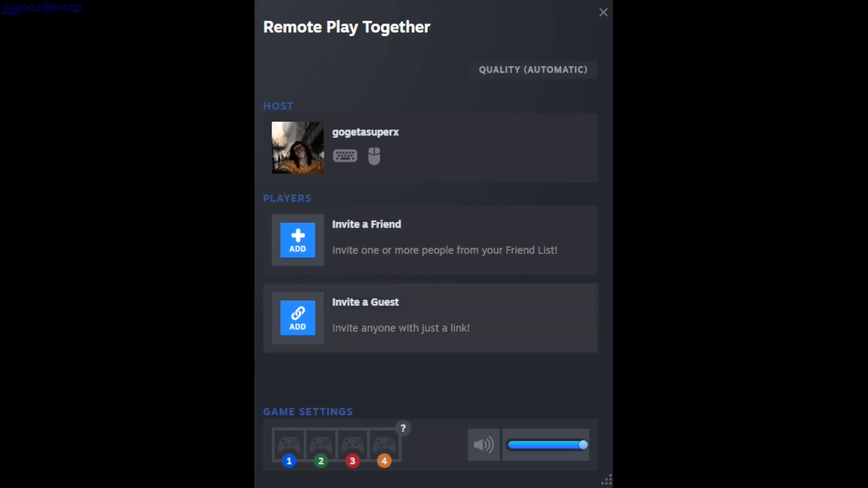
- Generate a shareable guest invite link in the Remote Play Together panel
{"action": "left_click", "coordinate": [297, 319]}
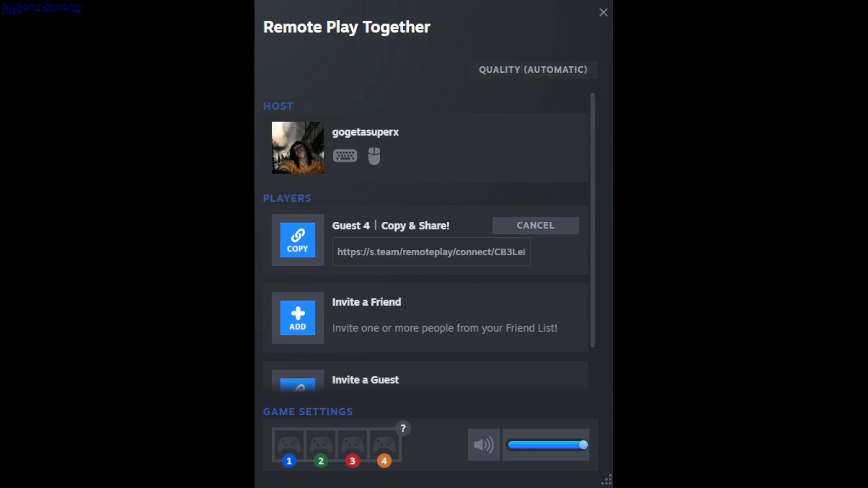
- Switch to the browser showing the m4dEngi/RemotePlayWhatever GitHub repository
{"action": "left_click", "coordinate": [603, 11]}
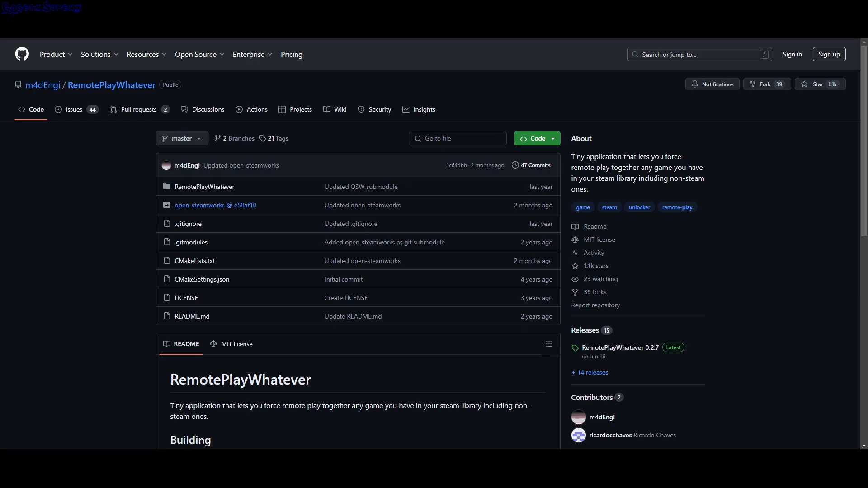
- Go to the latest RemotePlayWhatever 0.2.7 release page listing its downloadable assets
{"action": "left_click", "coordinate": [618, 347]}
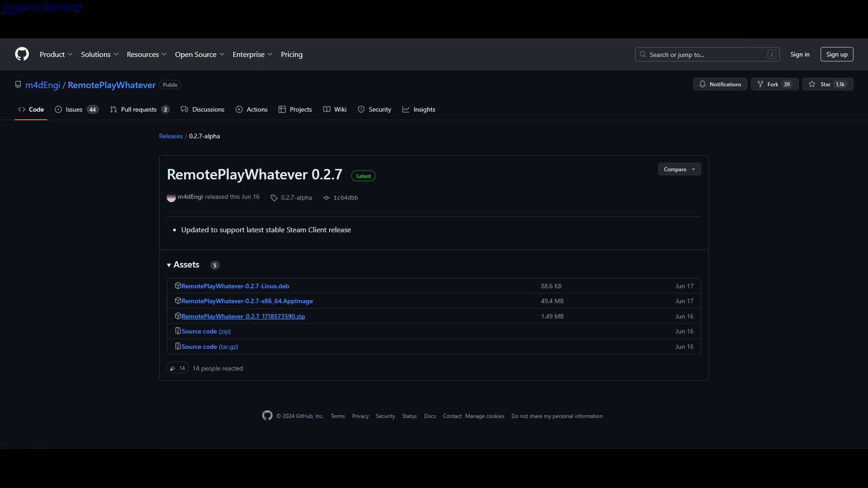
{"action": "mouse_move", "coordinate": [242, 317]}
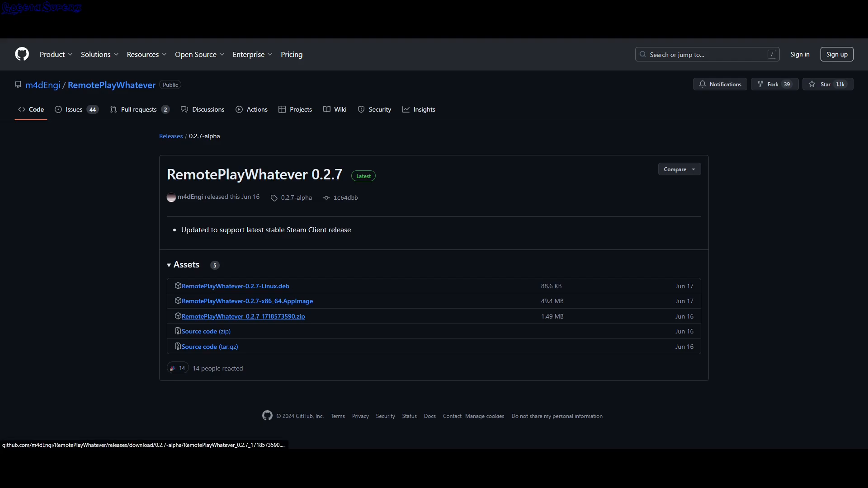
{"action": "mouse_move", "coordinate": [556, 416]}
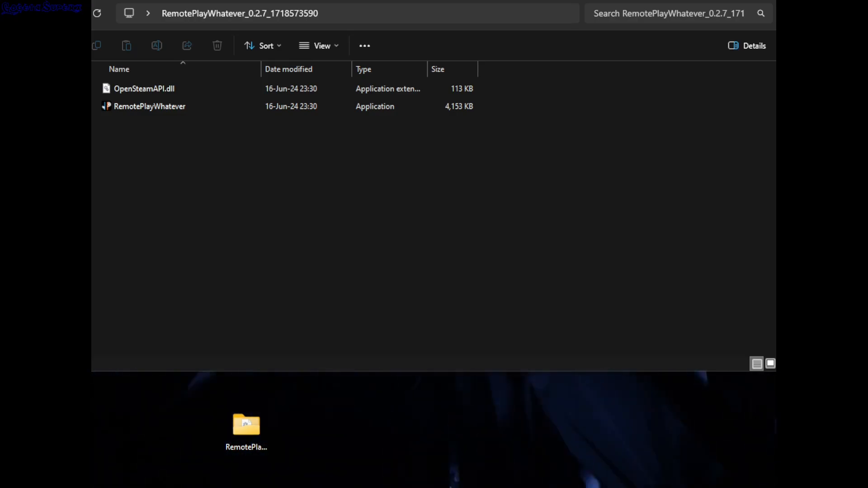
- Launch RemotePlayWhatever.exe from the extracted folder to show its invite window
{"action": "left_click", "coordinate": [246, 425]}
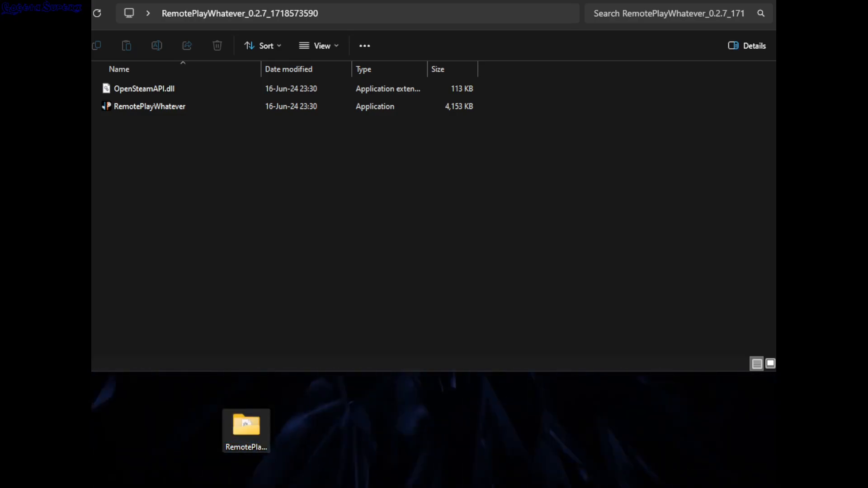
{"action": "left_click", "coordinate": [144, 88]}
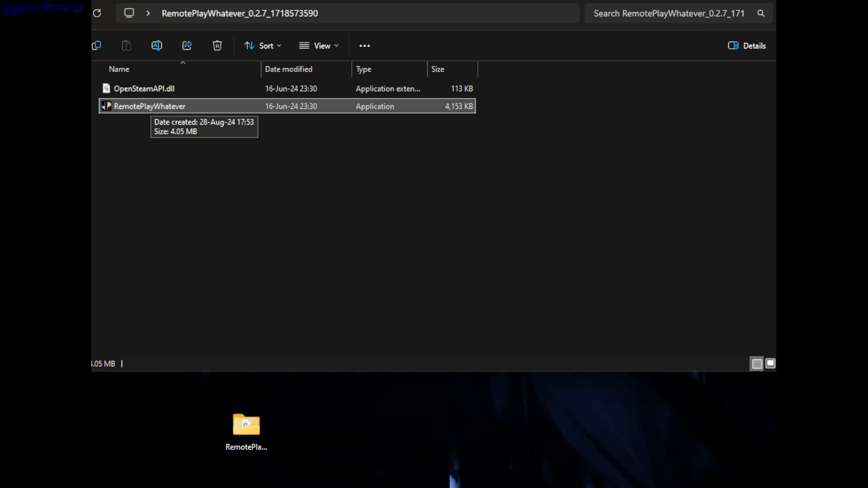
{"action": "double_click", "coordinate": [150, 105]}
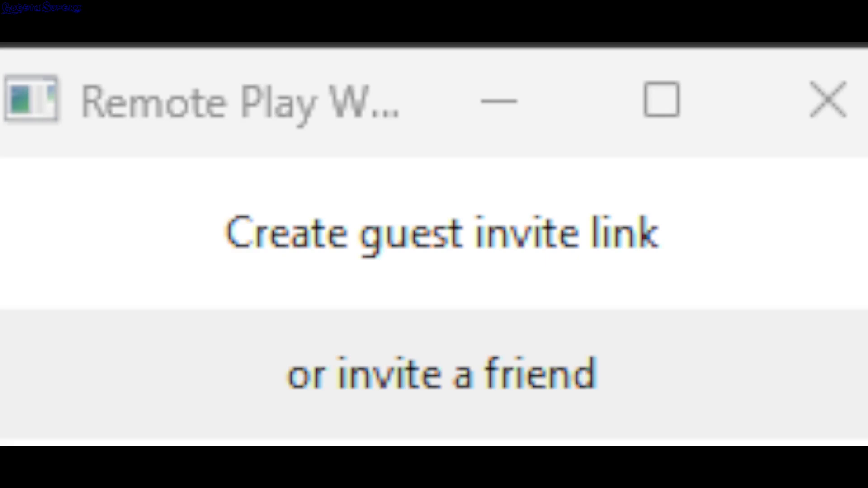